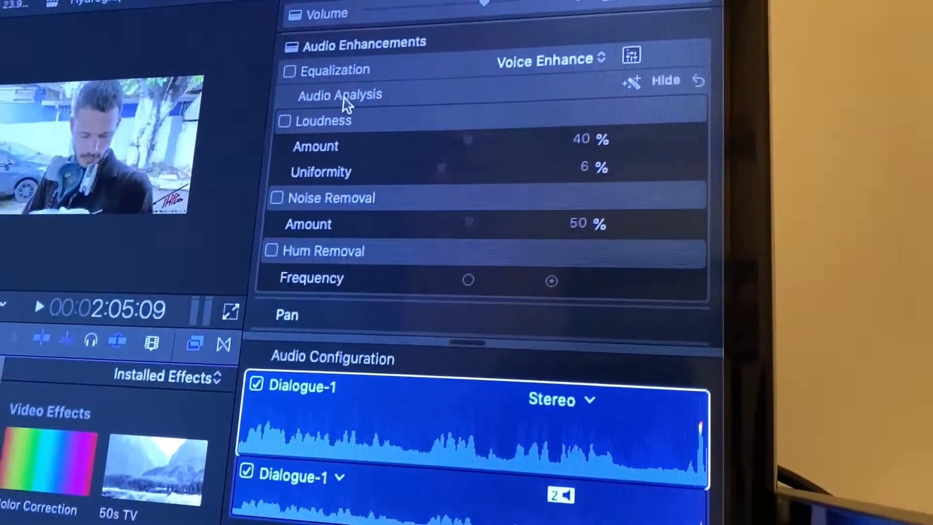
- Enable Noise Removal in Audio Enhancements, leaving its amount at 50%
click(275, 199)
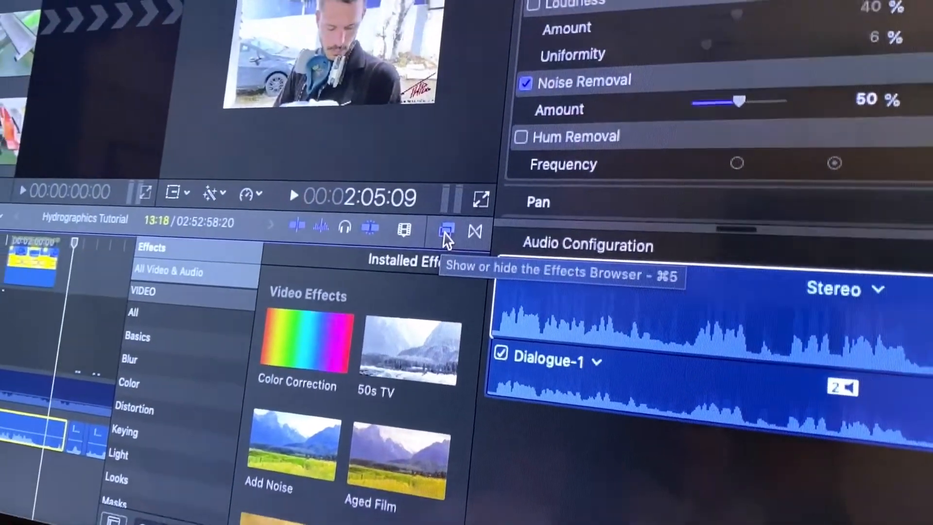
- Show the Effects Browser and list all audio effects
click(446, 231)
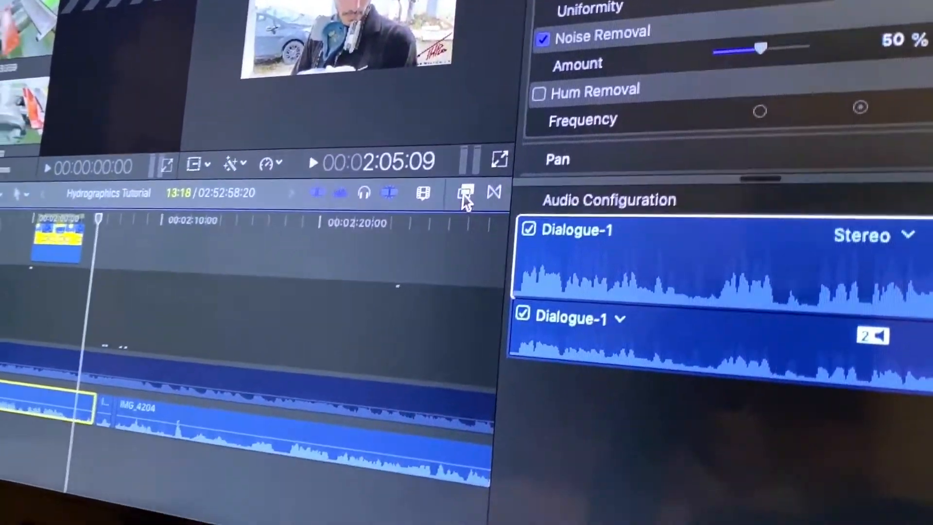
click(466, 193)
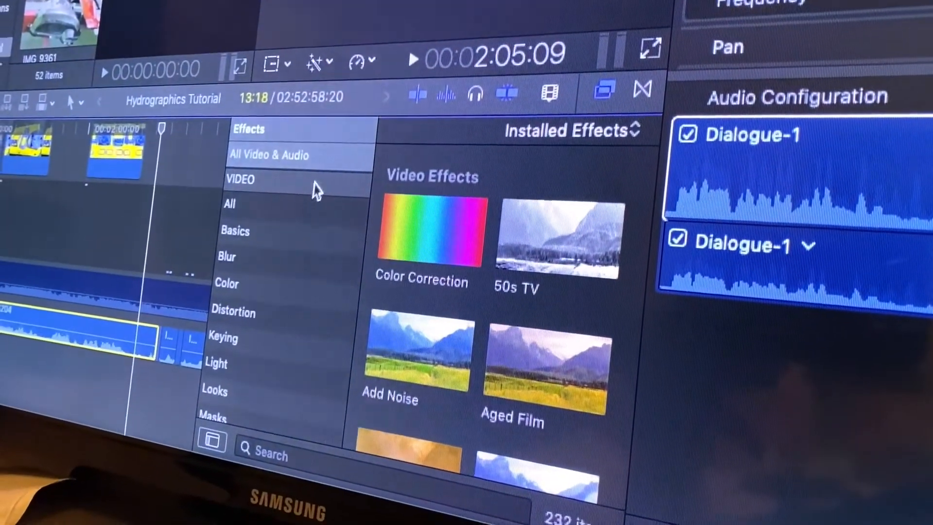
scroll(down, 3)
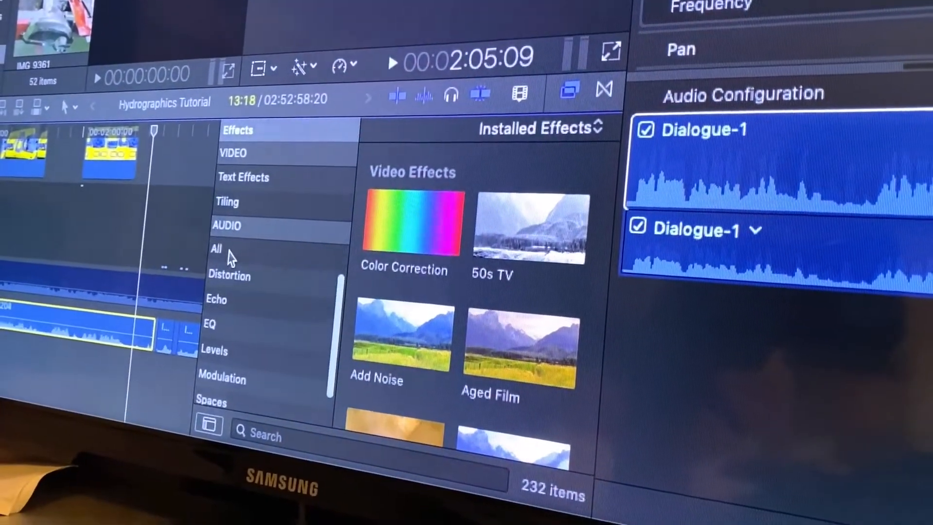
click(216, 248)
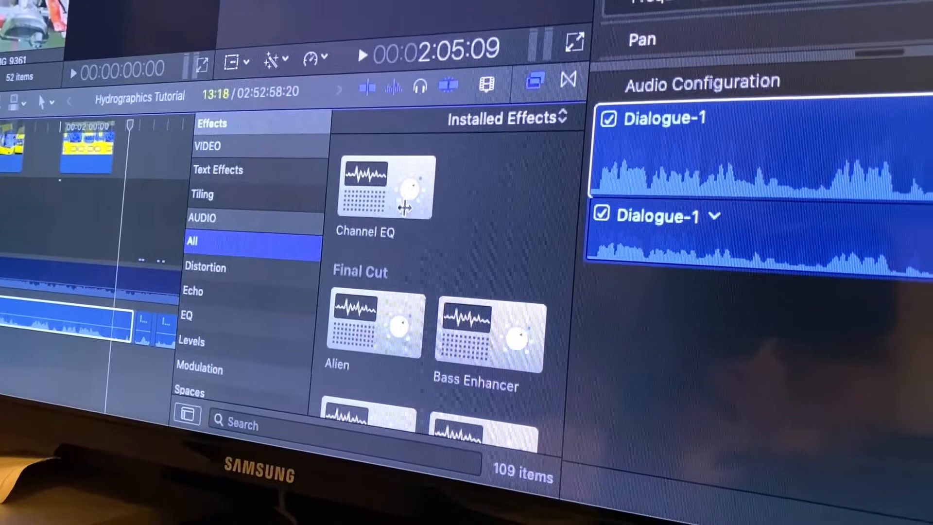
- Scroll the audio effects list down to Clip Distortion
scroll(down, 3)
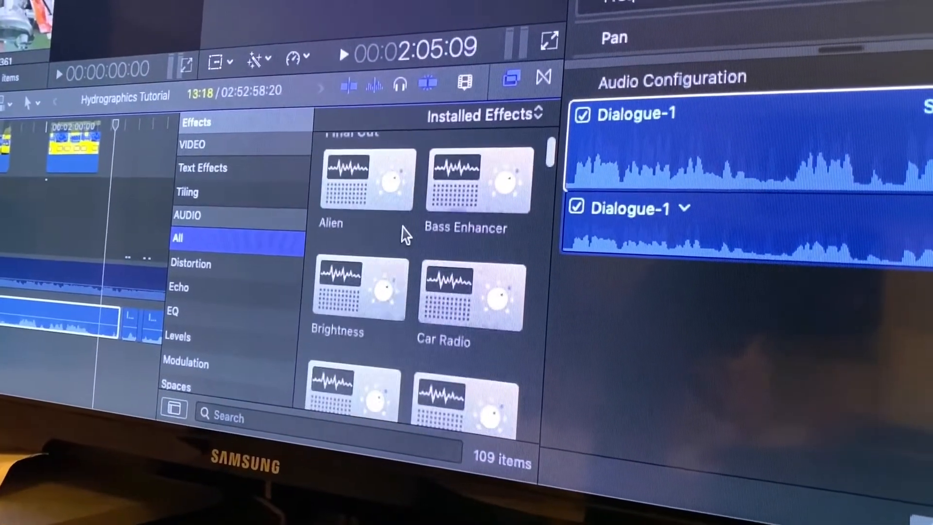
scroll(down, 3)
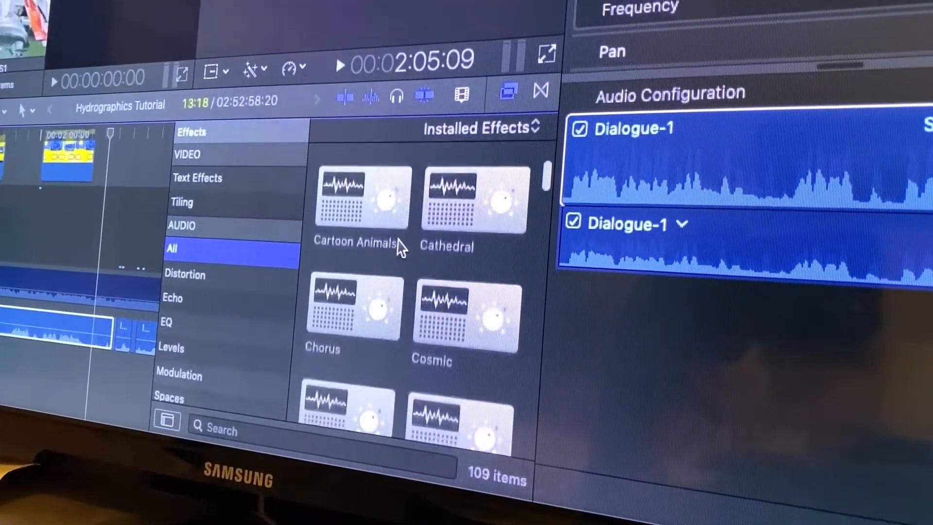
scroll(down, 3)
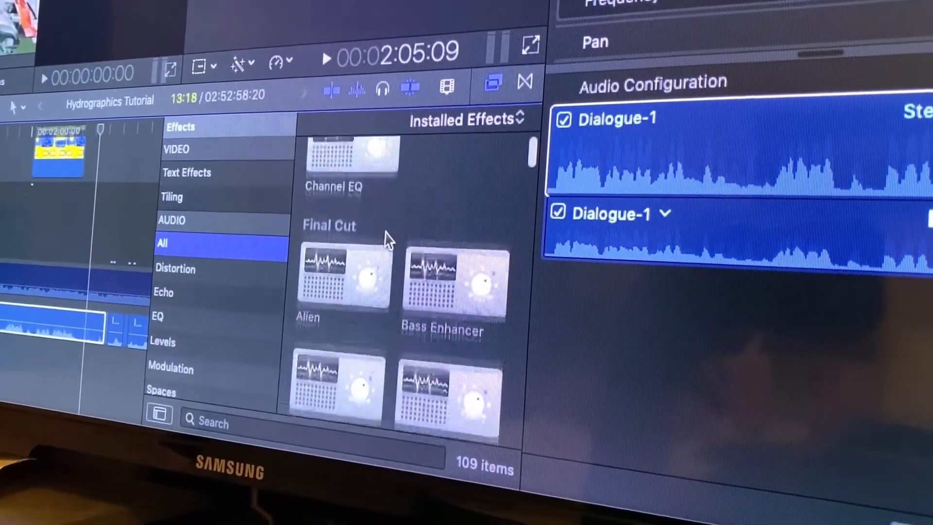
scroll(down, 3)
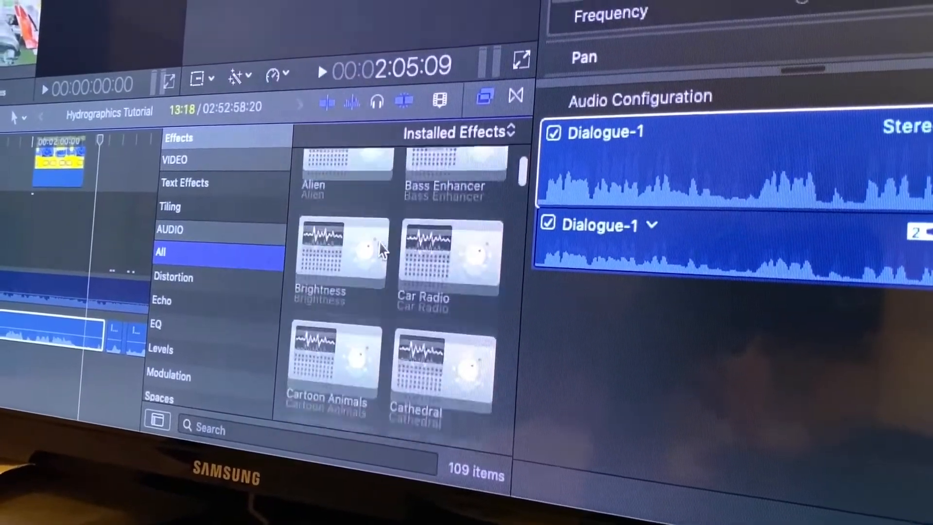
scroll(down, 3)
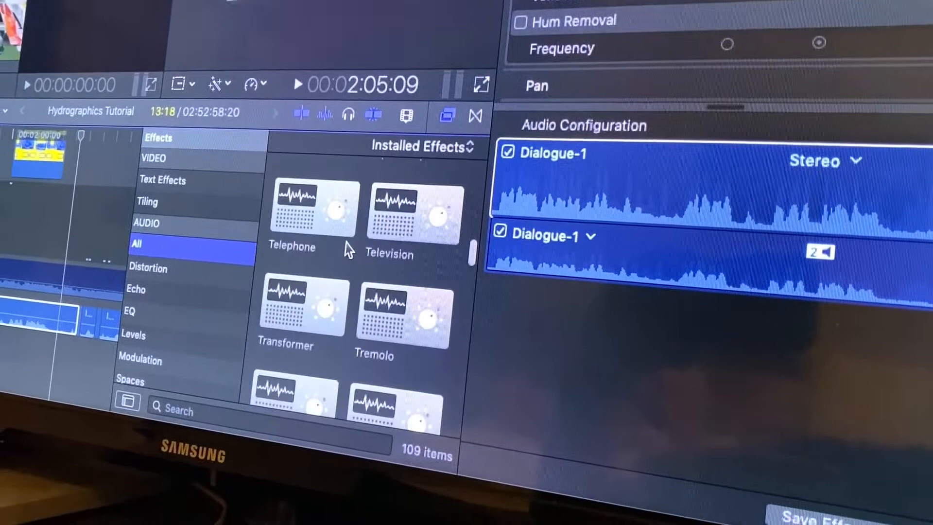
scroll(down, 3)
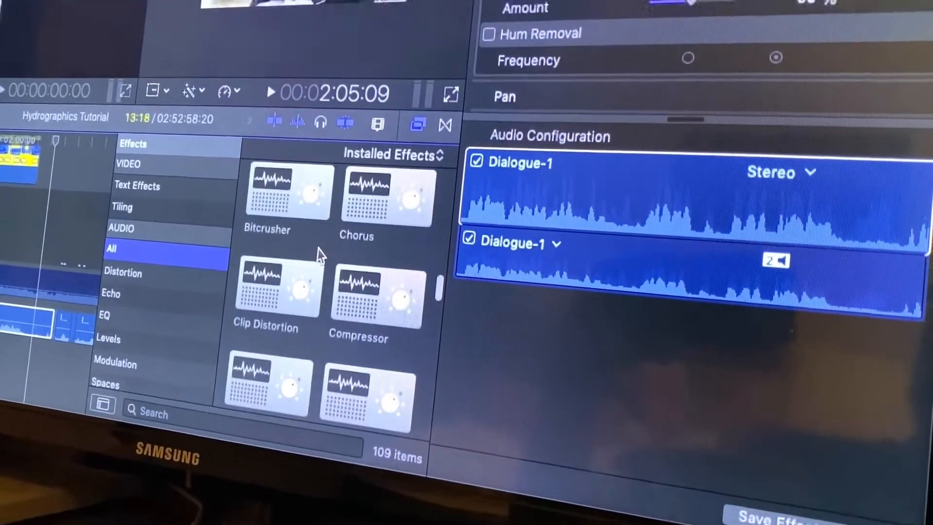
scroll(down, 3)
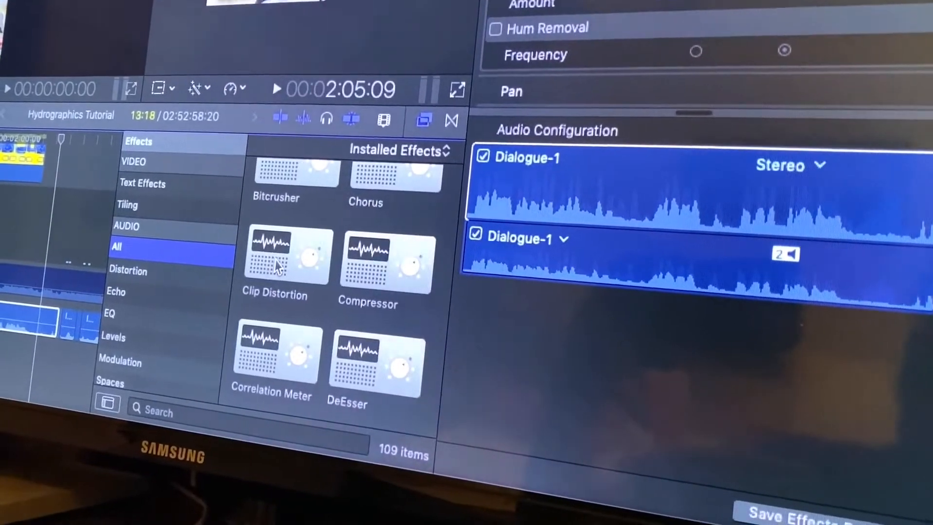
- Add the Clip Distortion effect to the selected audio clip
click(330, 255)
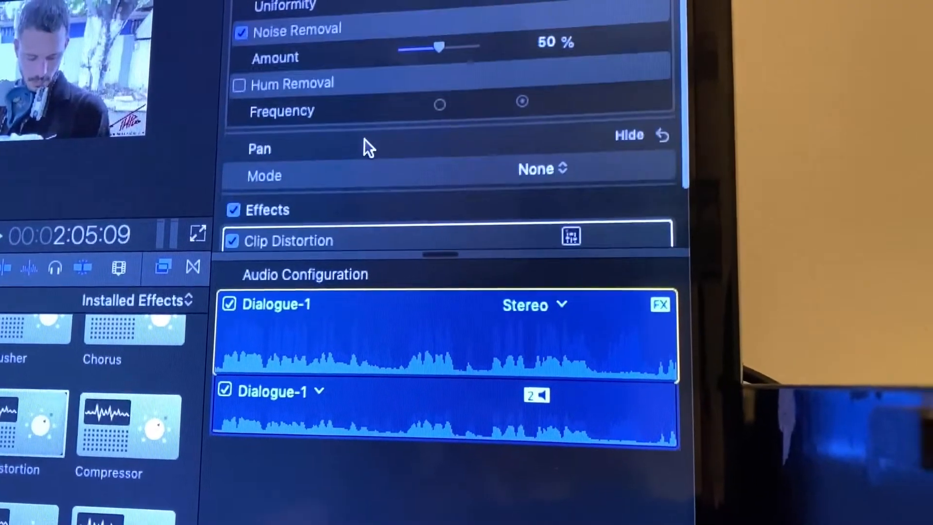
click(232, 240)
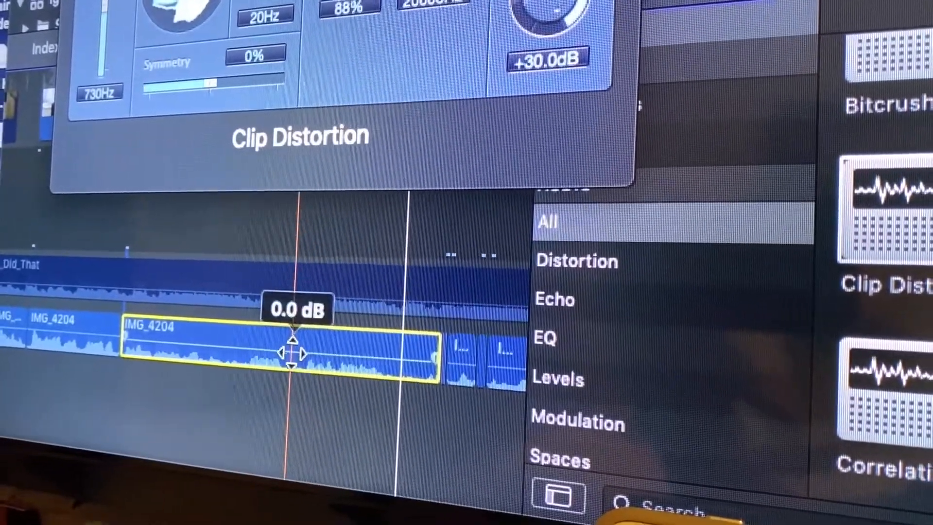
- Drag the IMG_4204 clip's volume line up past 12 dB, settling at 4.0 dB
drag(291, 351, 289, 330)
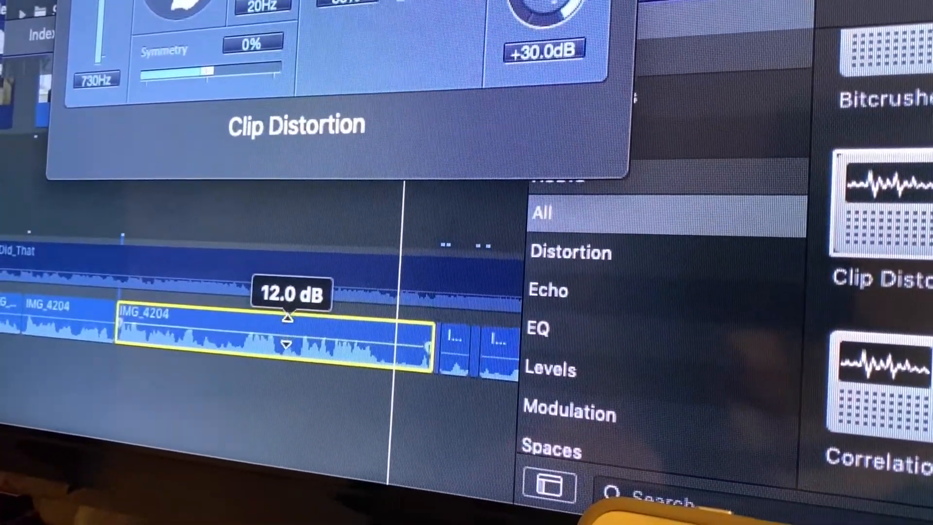
drag(286, 315, 280, 342)
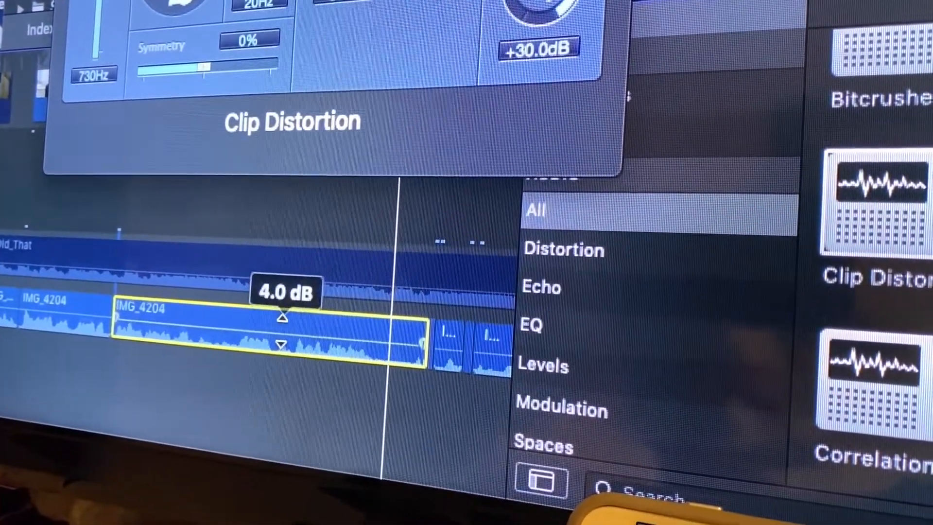